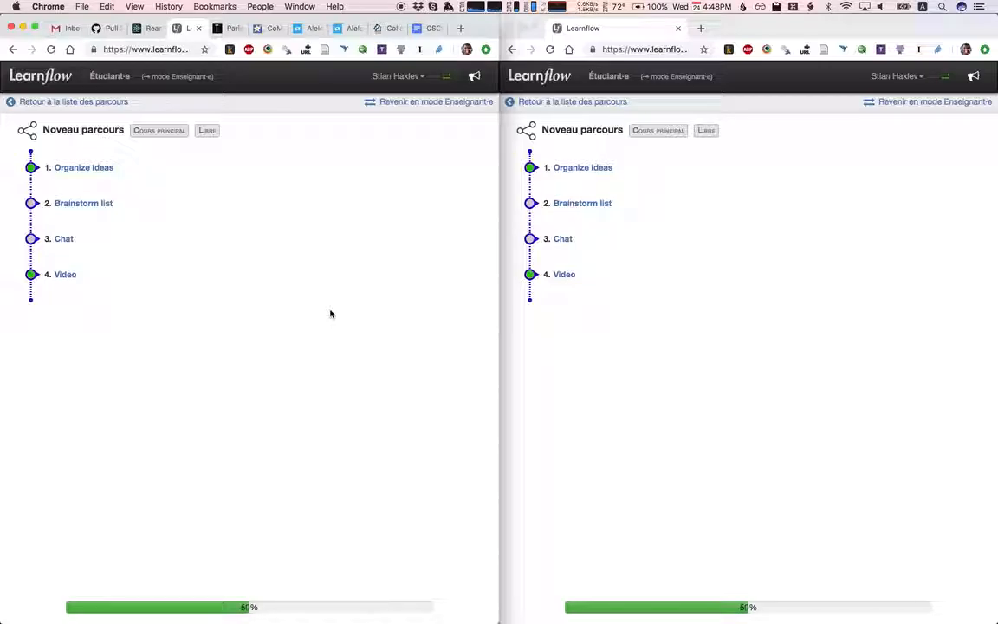
mouse_move(148, 188)
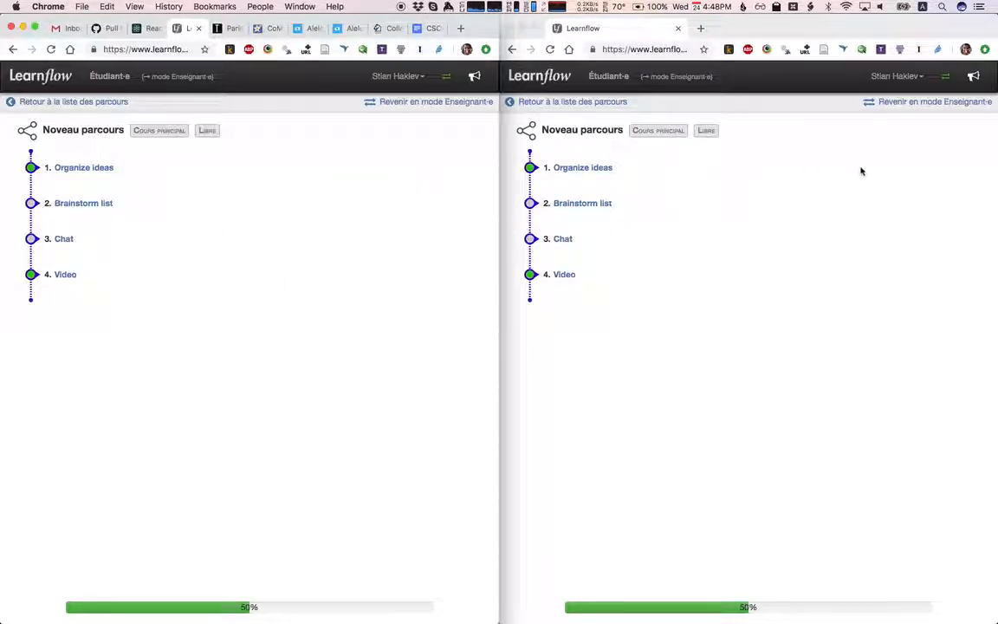
mouse_move(177, 191)
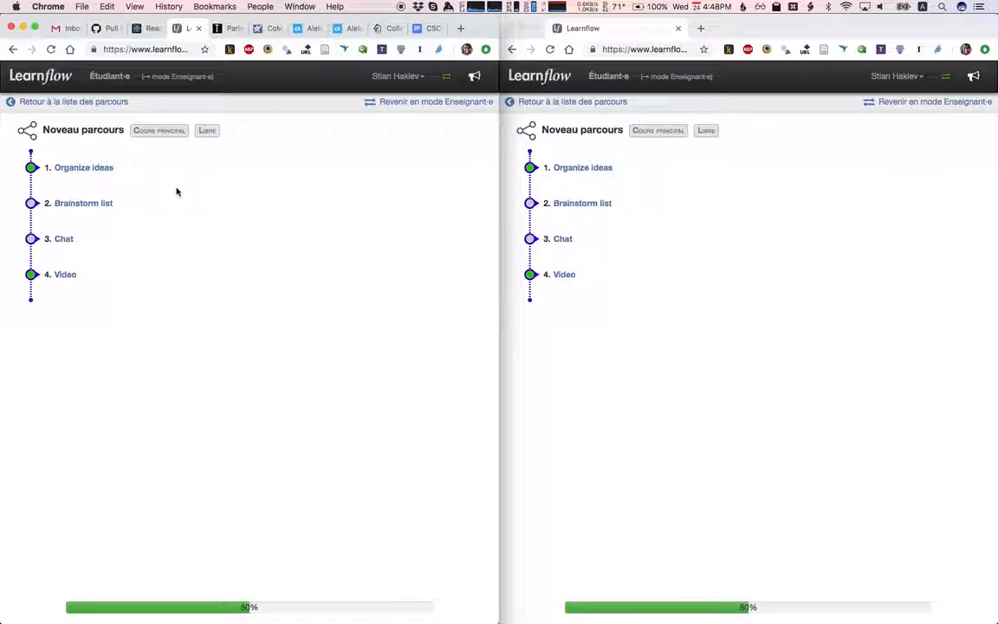
Step: Start the Organize ideas activity on the didactic cycle diagram in both student windows
left_click(83, 166)
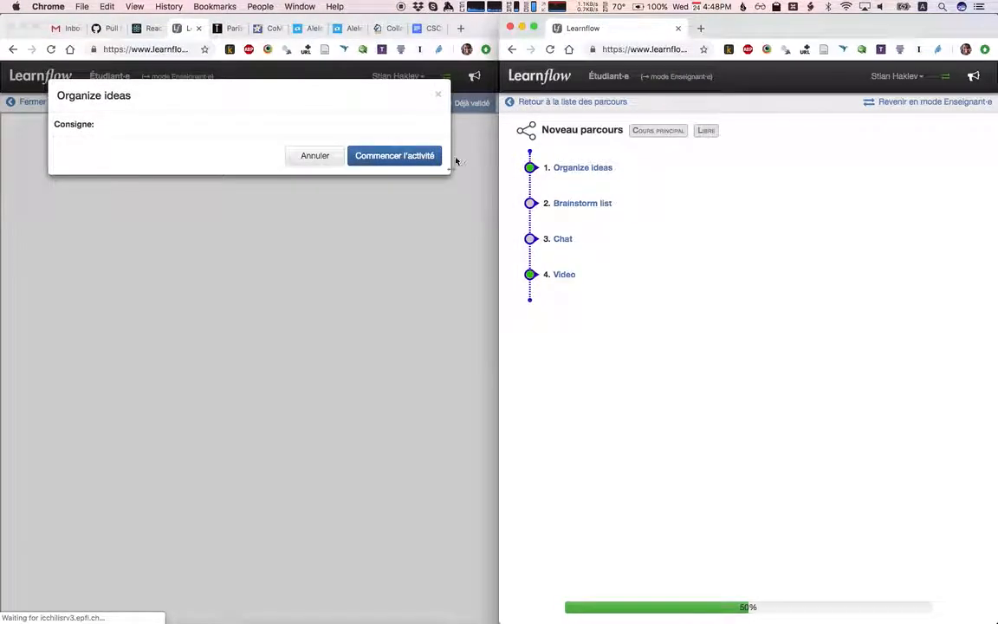
left_click(396, 156)
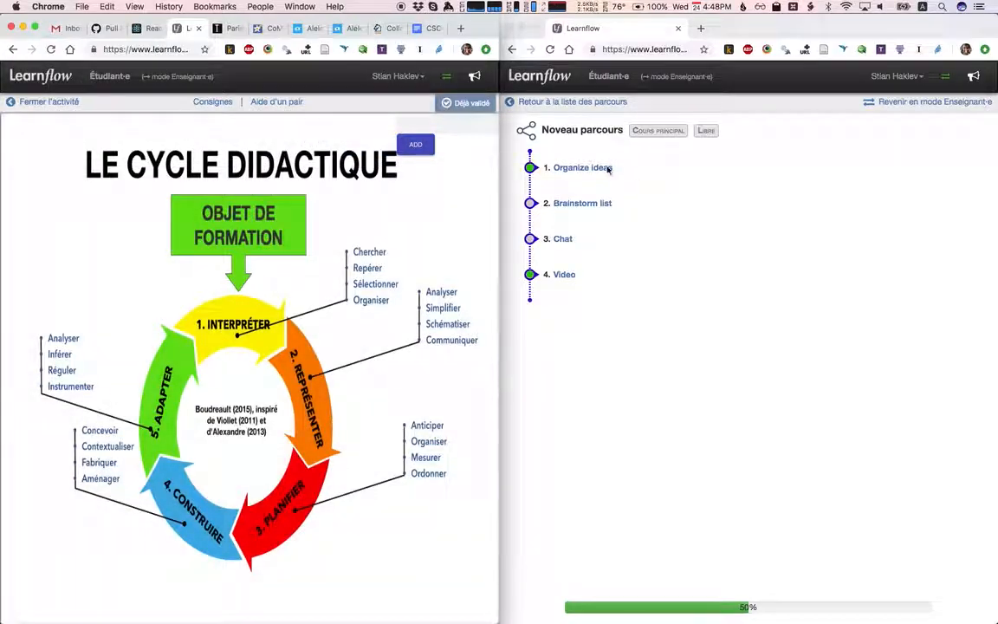
left_click(575, 167)
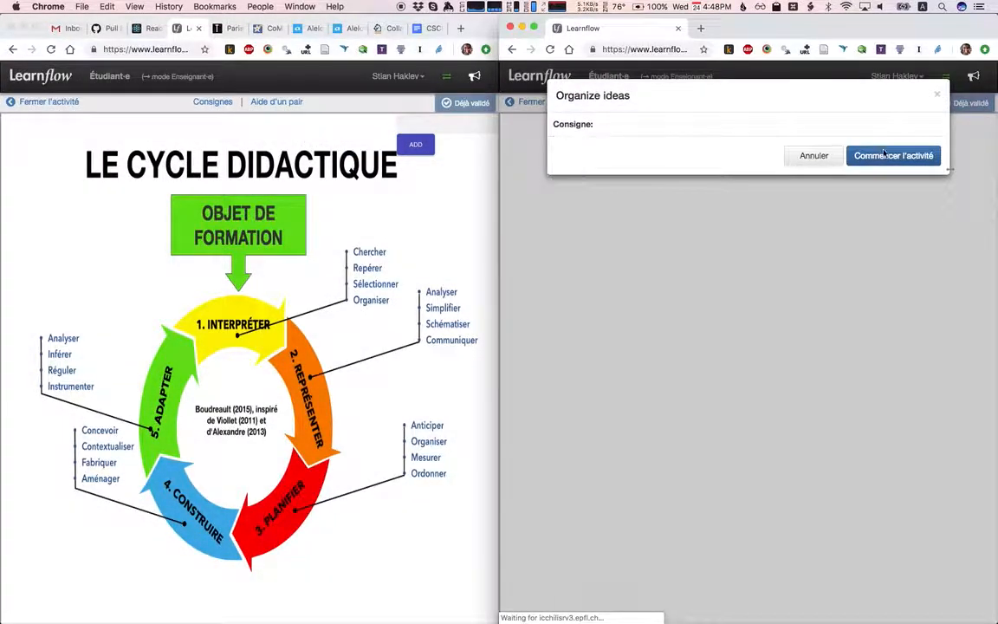
left_click(895, 156)
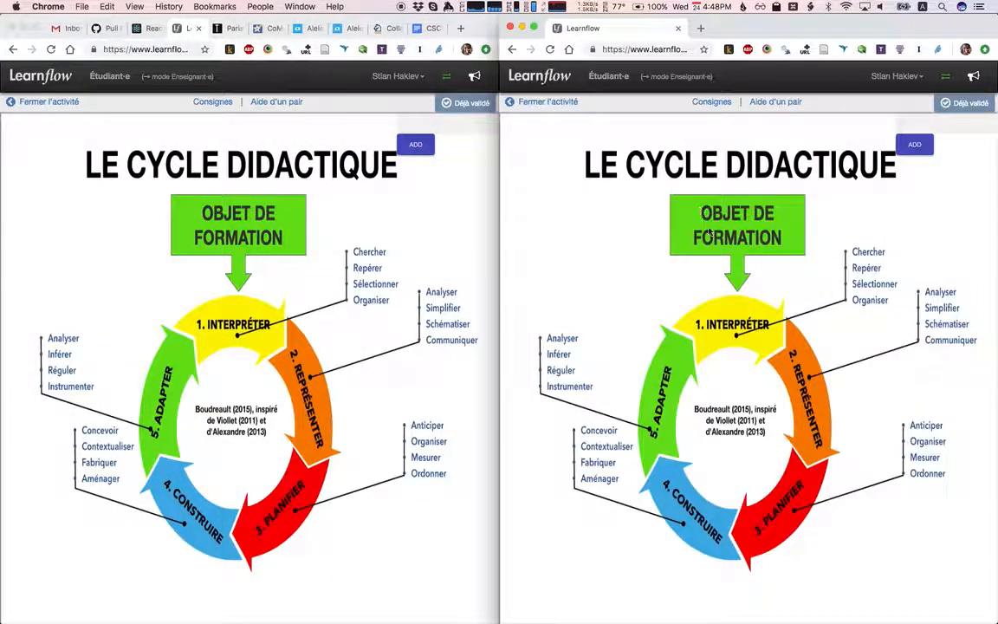
mouse_move(513, 241)
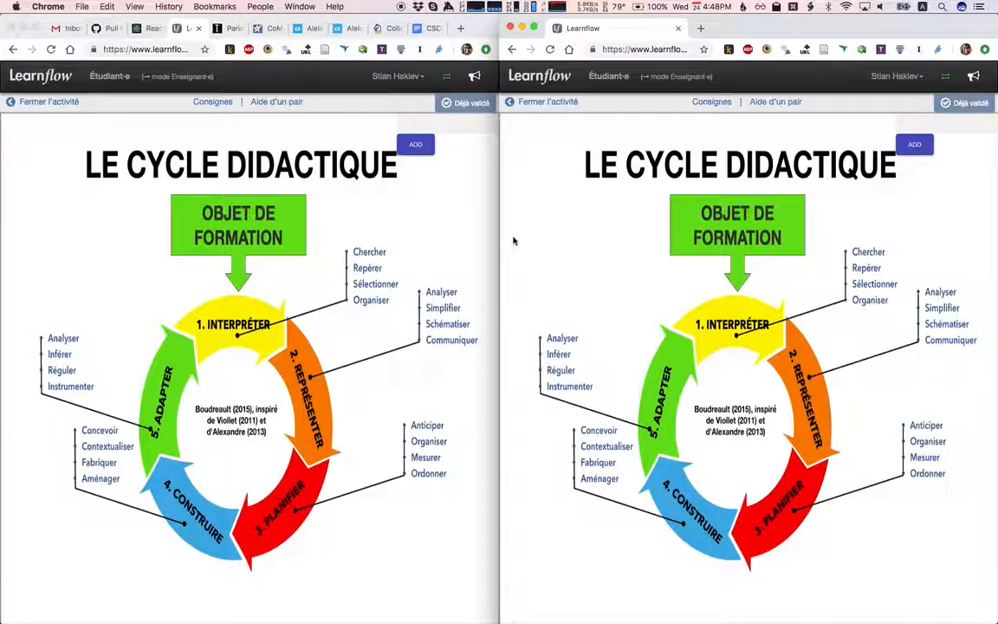
mouse_move(523, 309)
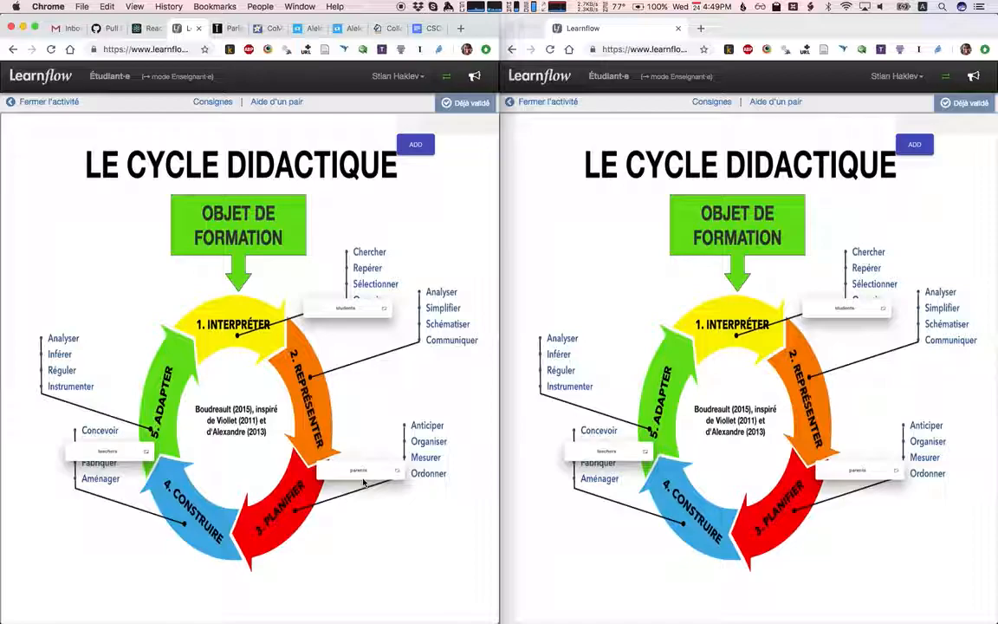
mouse_move(118, 139)
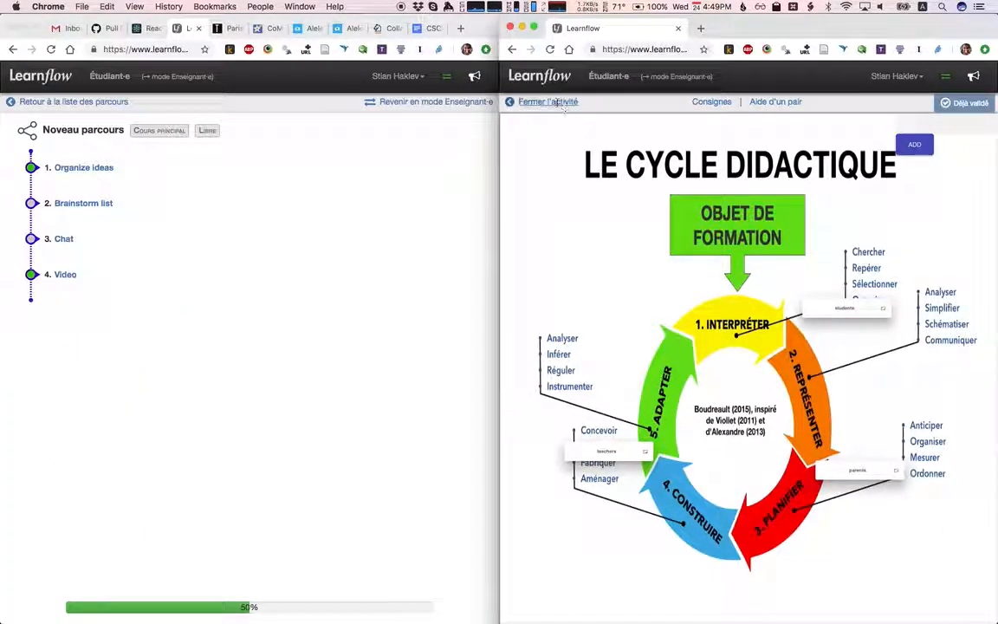
Step: Leave Organize ideas in the right window and start Brainstorm list on the left
left_click(548, 101)
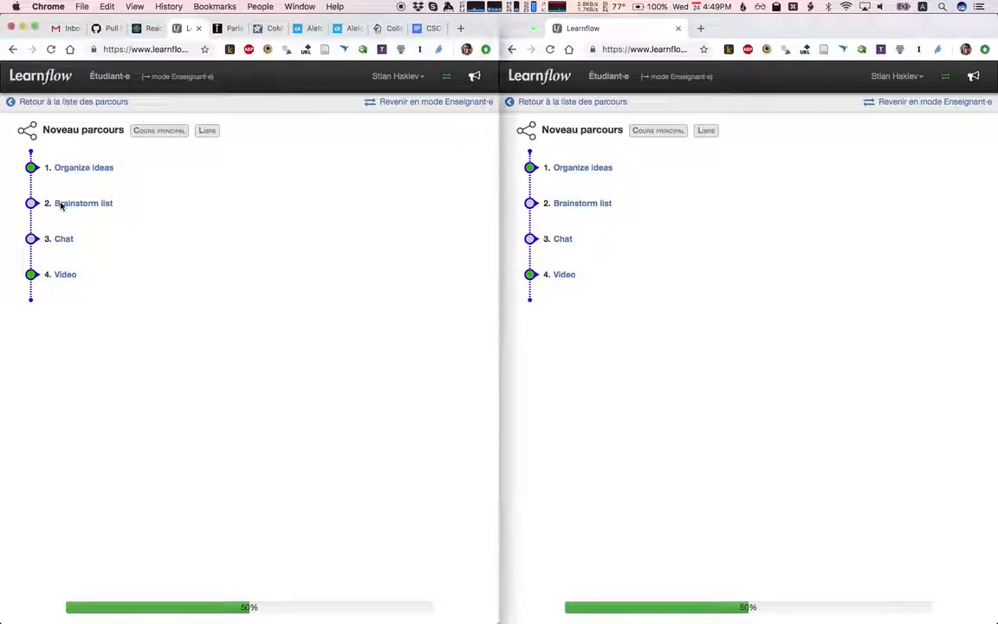
left_click(83, 202)
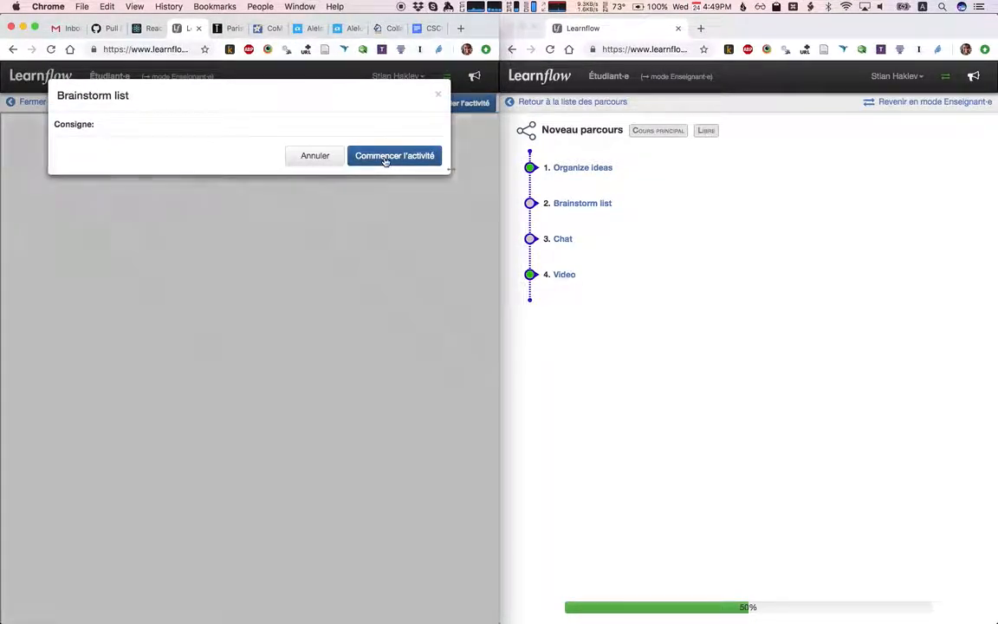
left_click(395, 156)
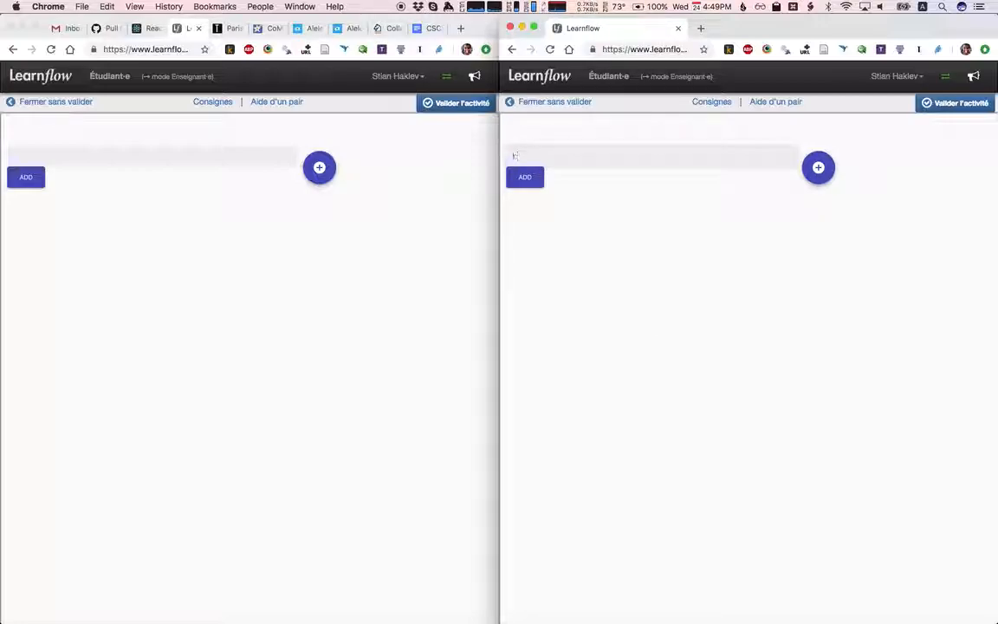
Step: Add 'shopping' to the brainstorm list and show the plus-menu entry types
type("shopping")
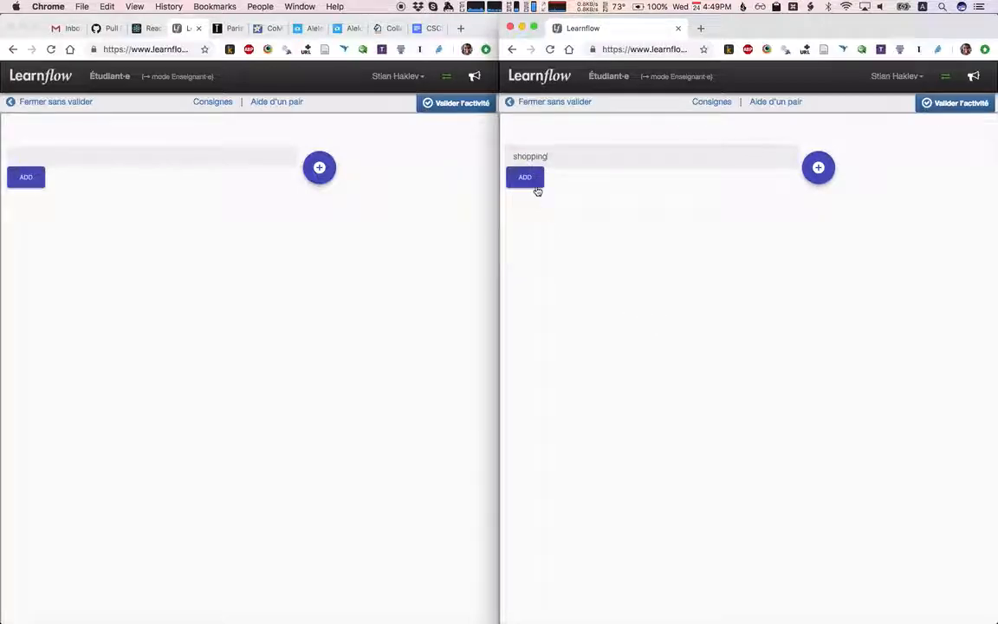
left_click(523, 177)
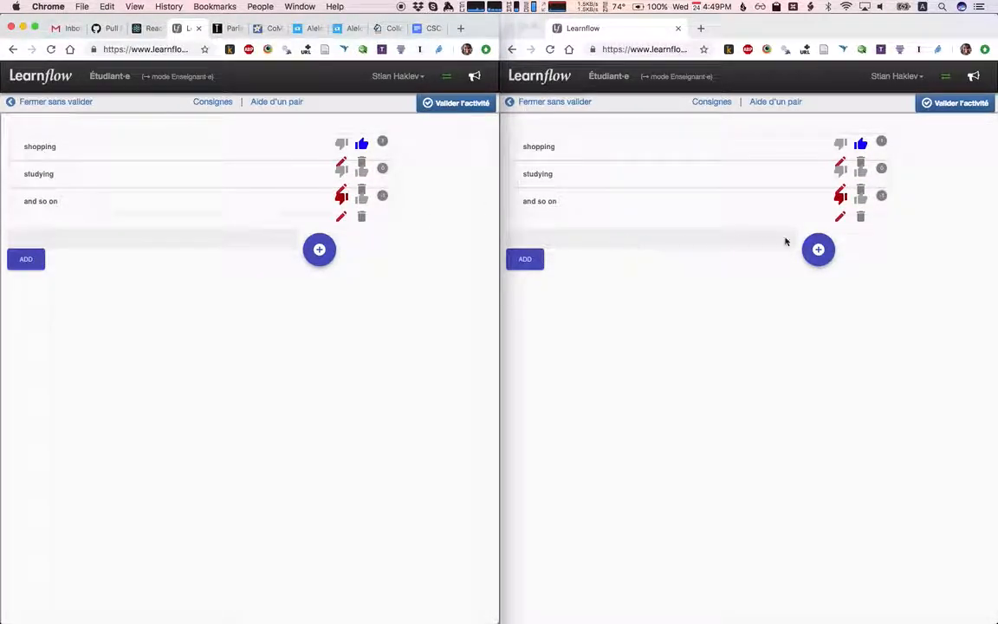
left_click(818, 250)
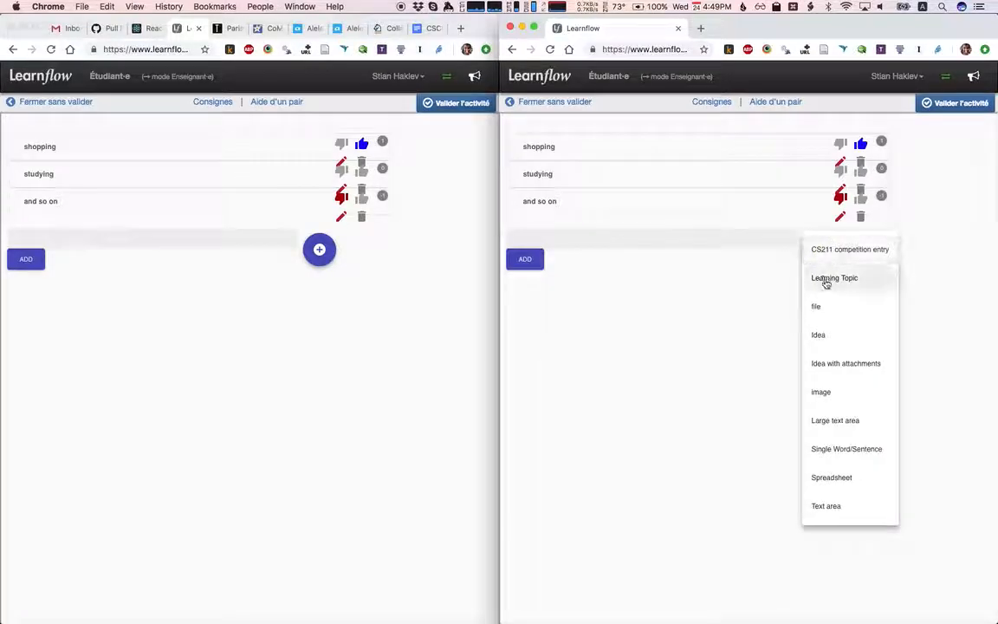
mouse_move(835, 400)
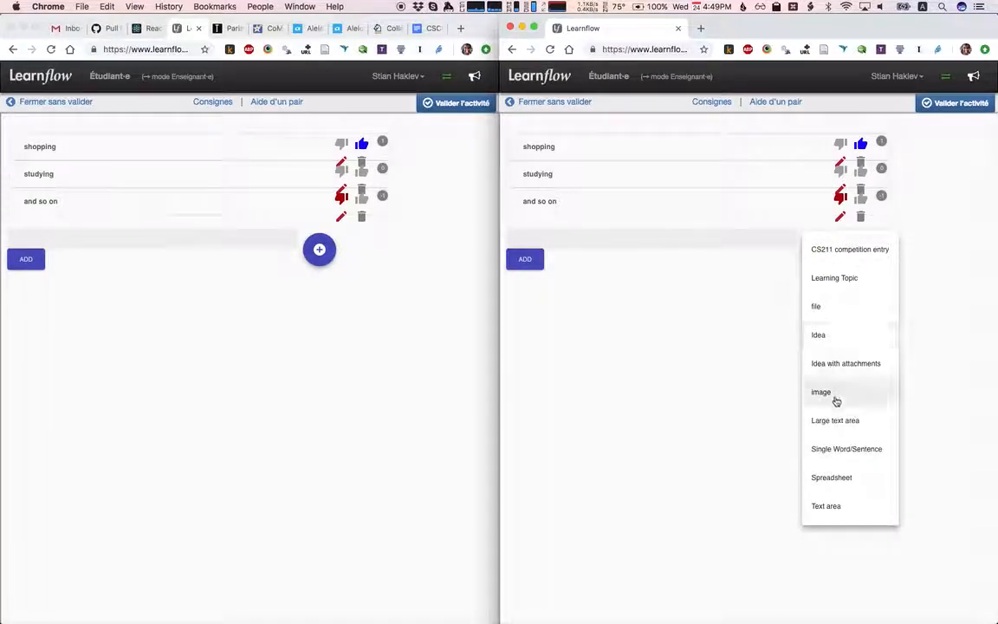
Step: Add a spreadsheet entry with students 30000, cost 19 and a total-cost formula giving 570000
left_click(832, 478)
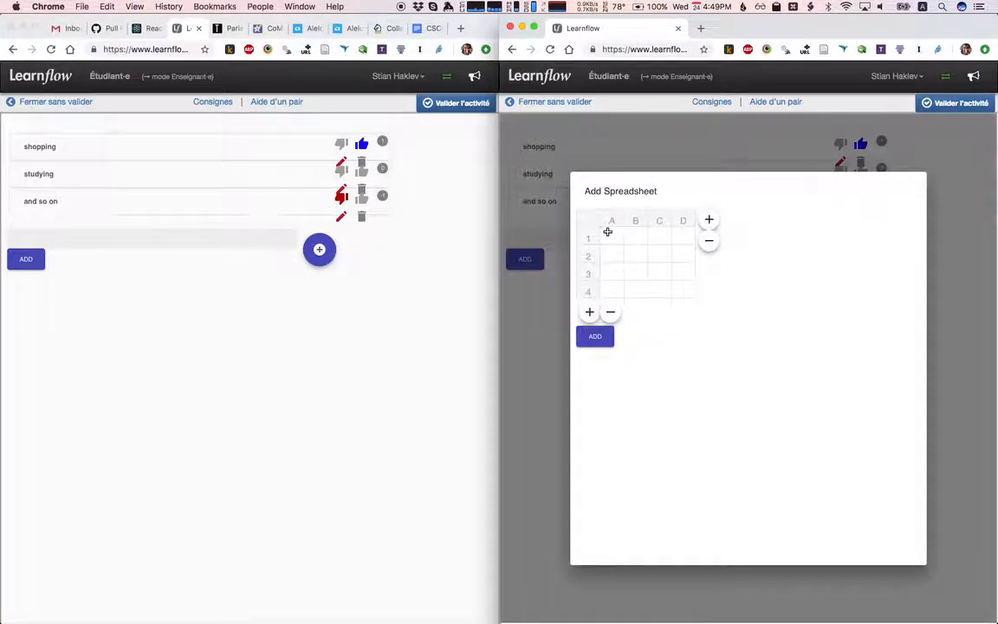
left_click(611, 237)
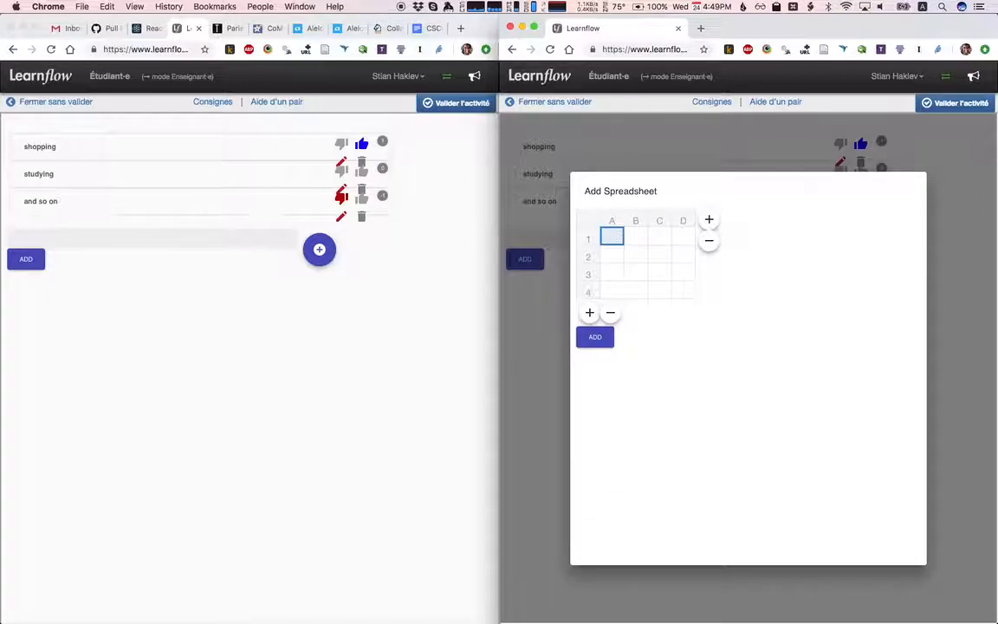
type("students")
left_click(636, 237)
type("30000")
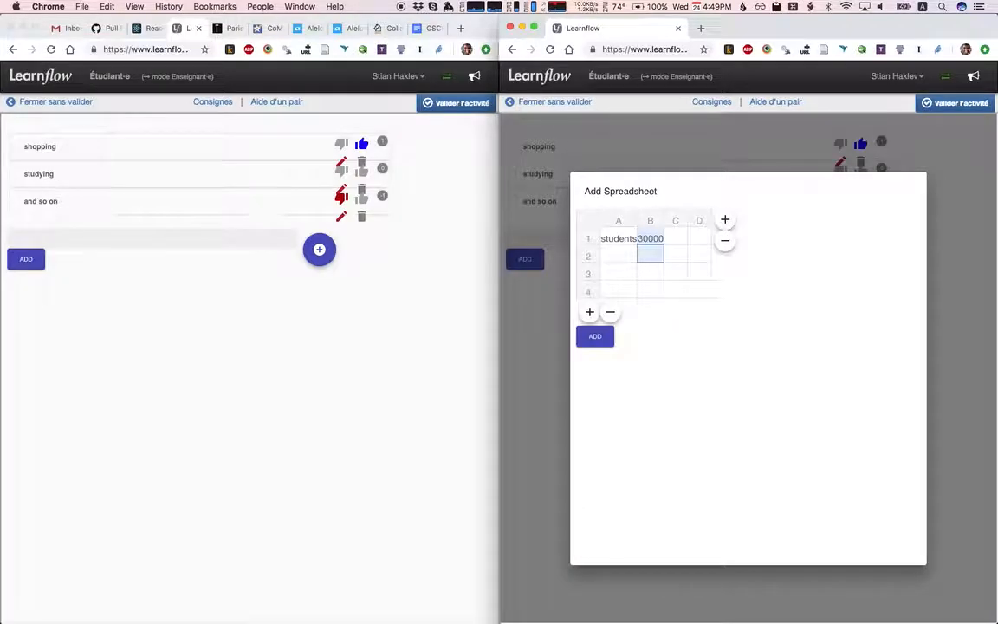
type("cost")
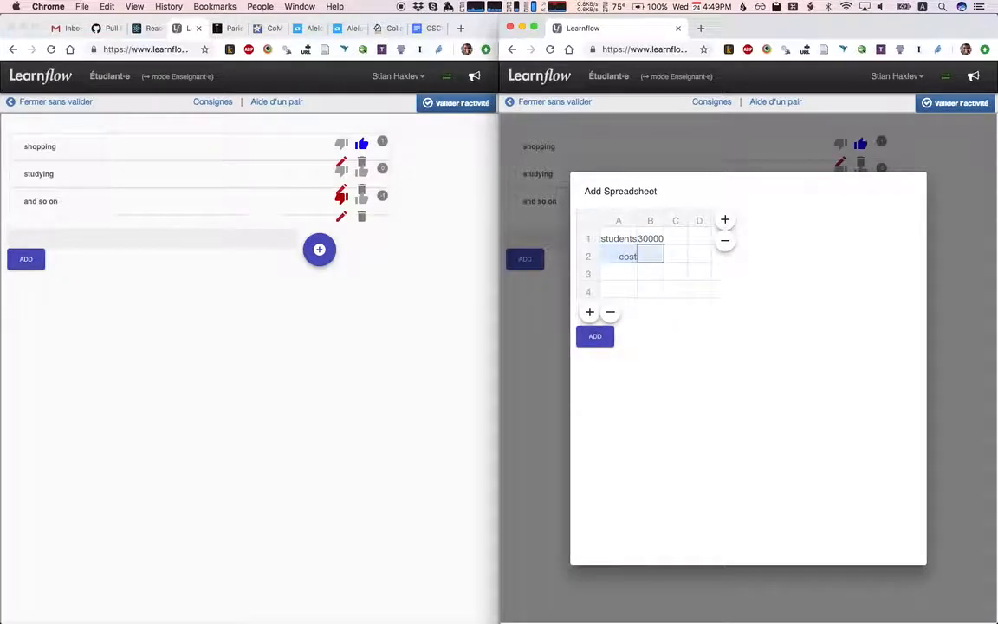
type("tit")
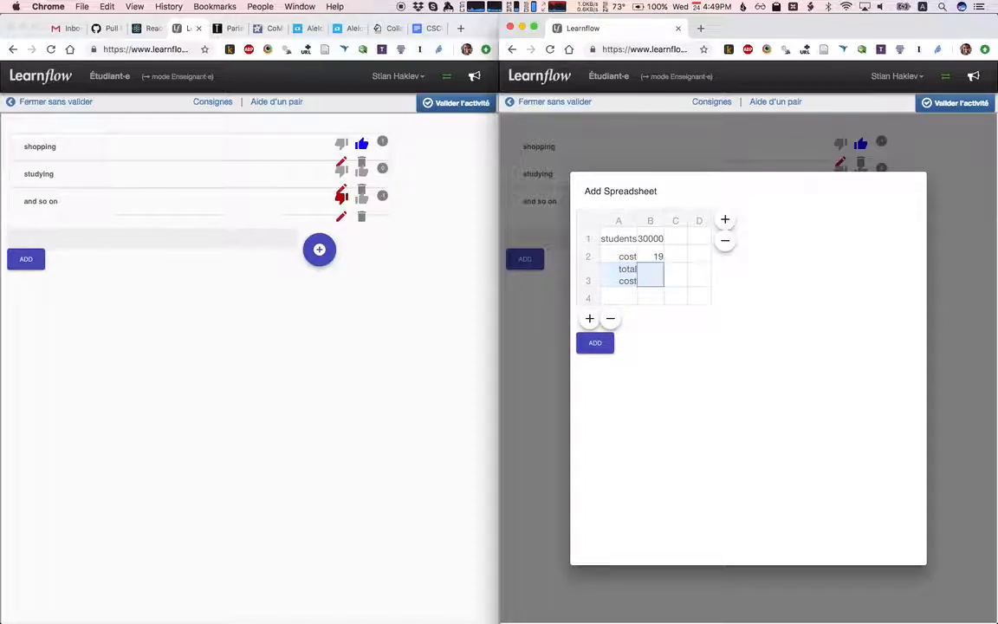
type("=B11")
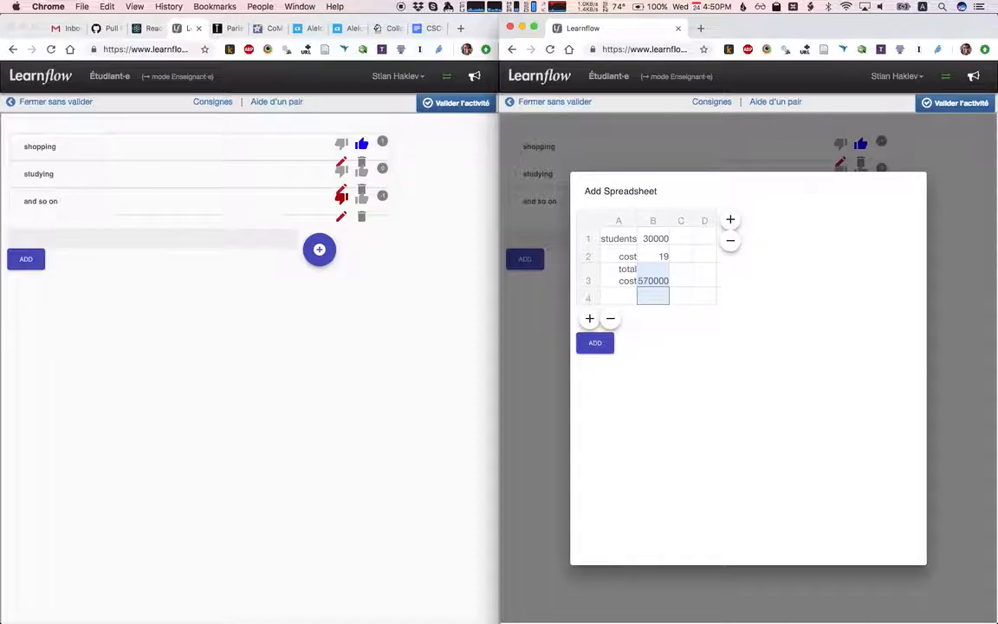
left_click(596, 343)
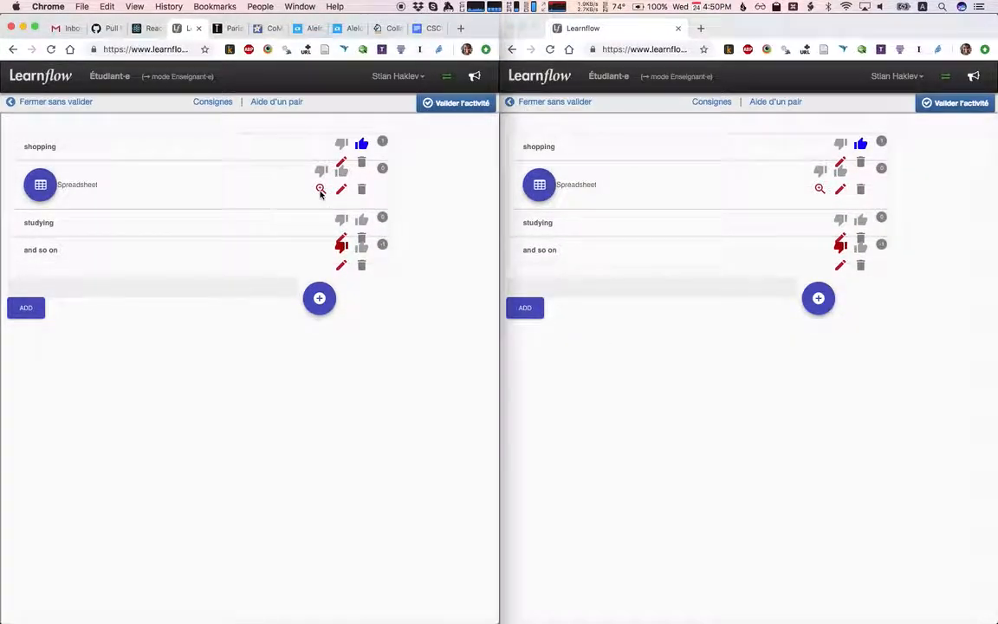
Step: Expand the spreadsheet in both windows, change cost to 39, and extend 'and so on' with '----'
left_click(319, 189)
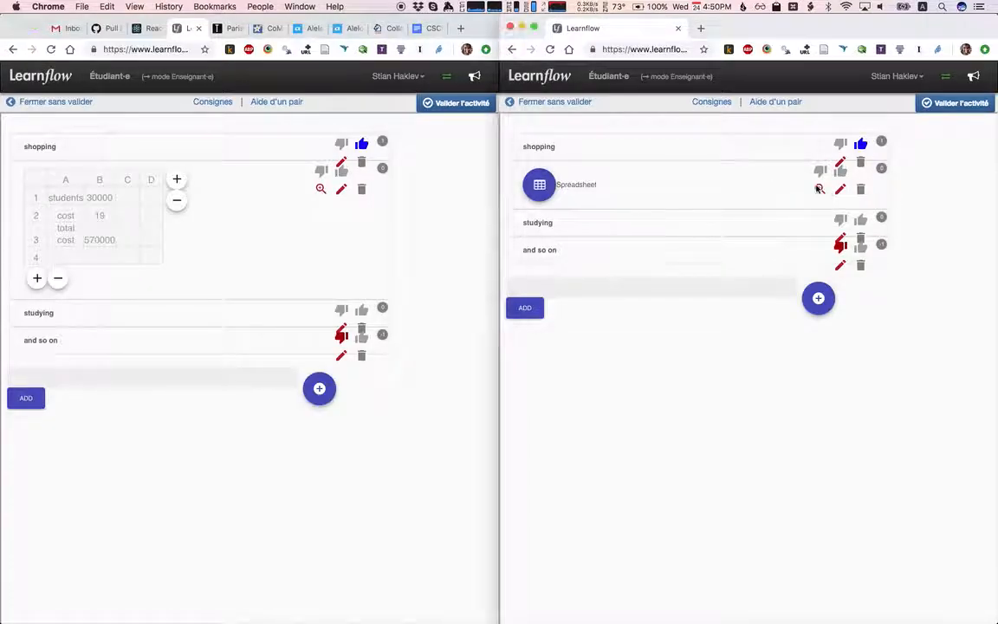
left_click(539, 184)
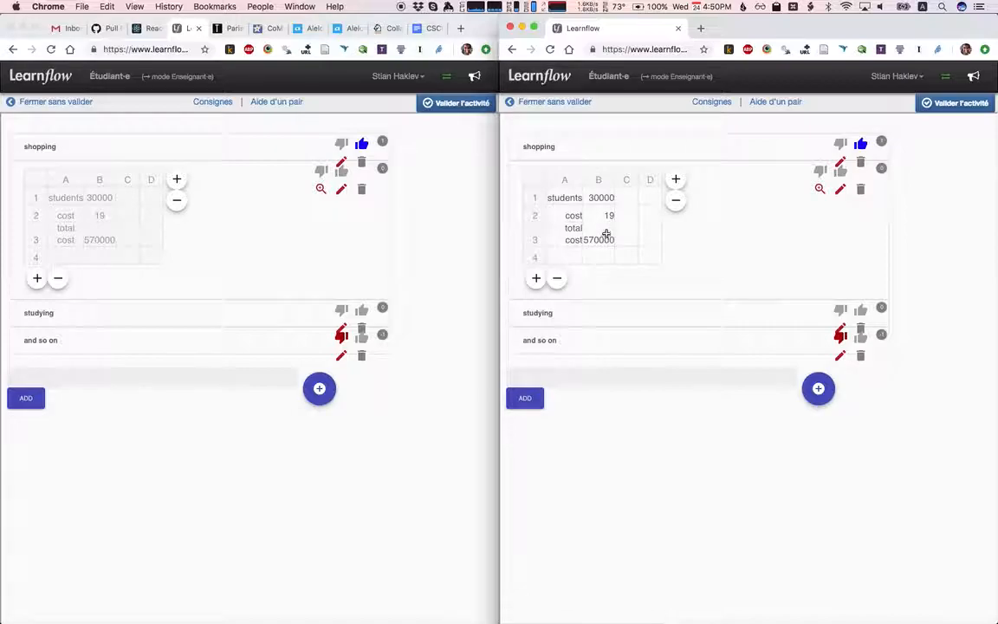
type("39")
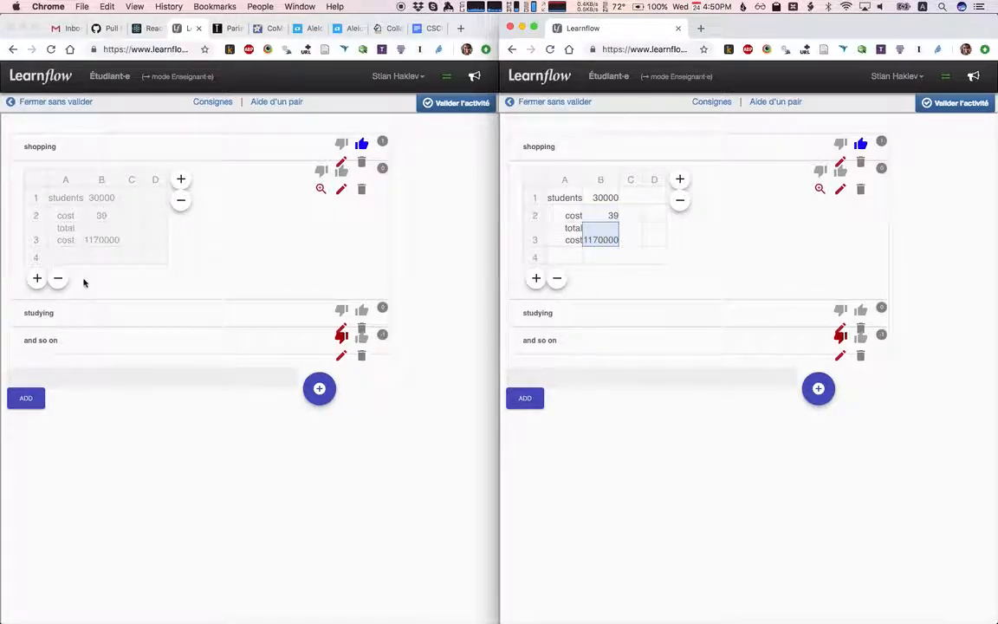
mouse_move(187, 350)
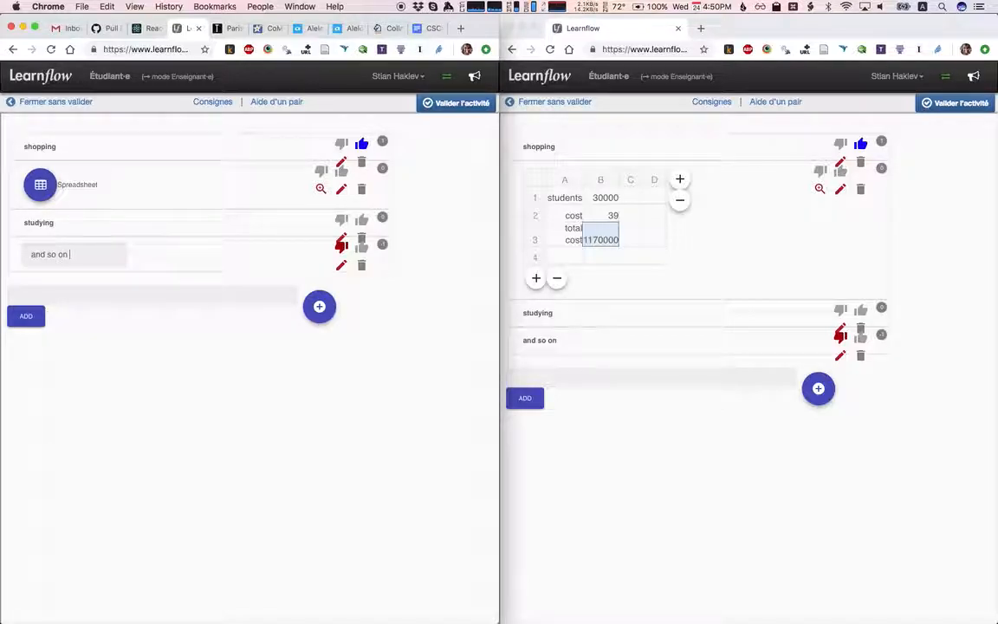
type("----")
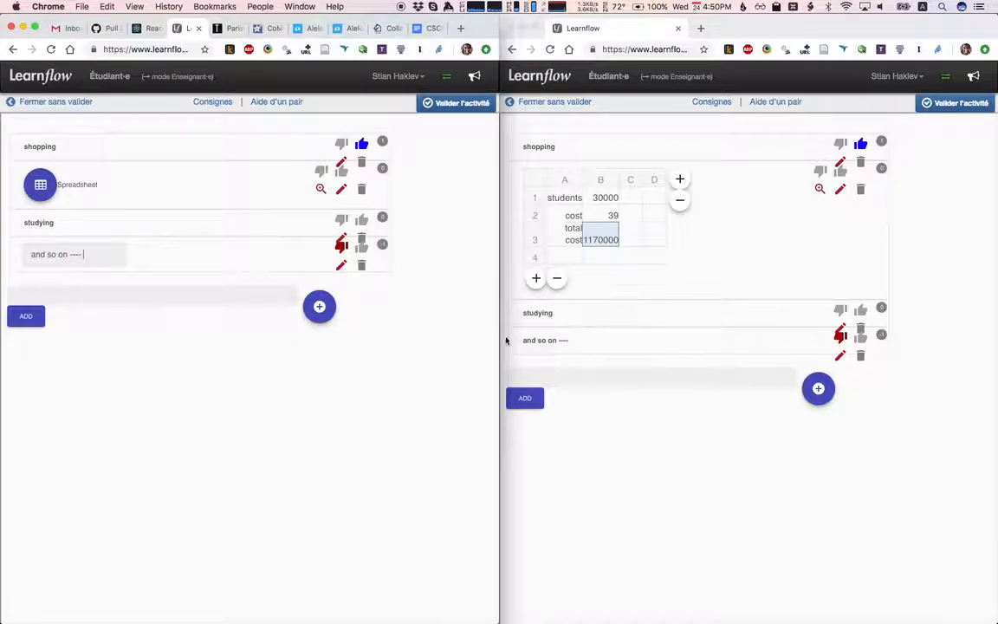
left_click(319, 305)
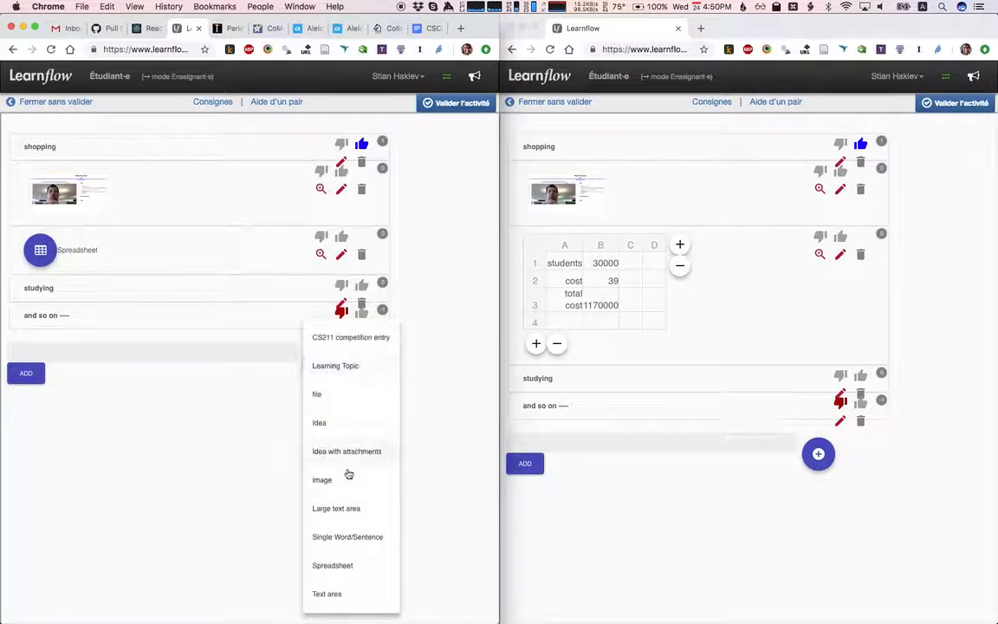
Step: Add a text-area contribution 'dsf' to the brainstorm, then leave the activity
left_click(325, 593)
type("Write a lngi")
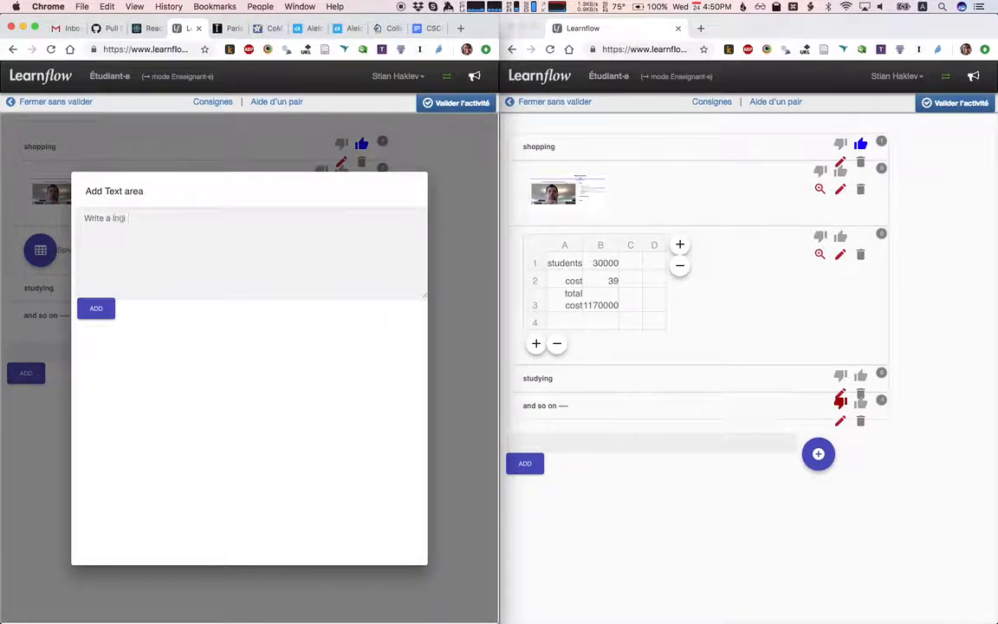
type("dsf")
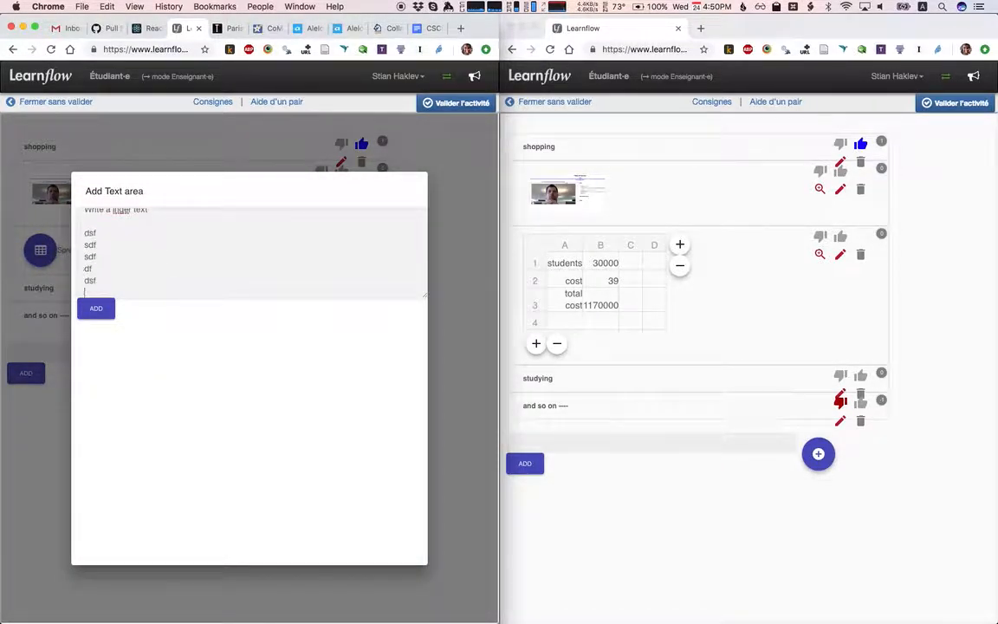
left_click(95, 309)
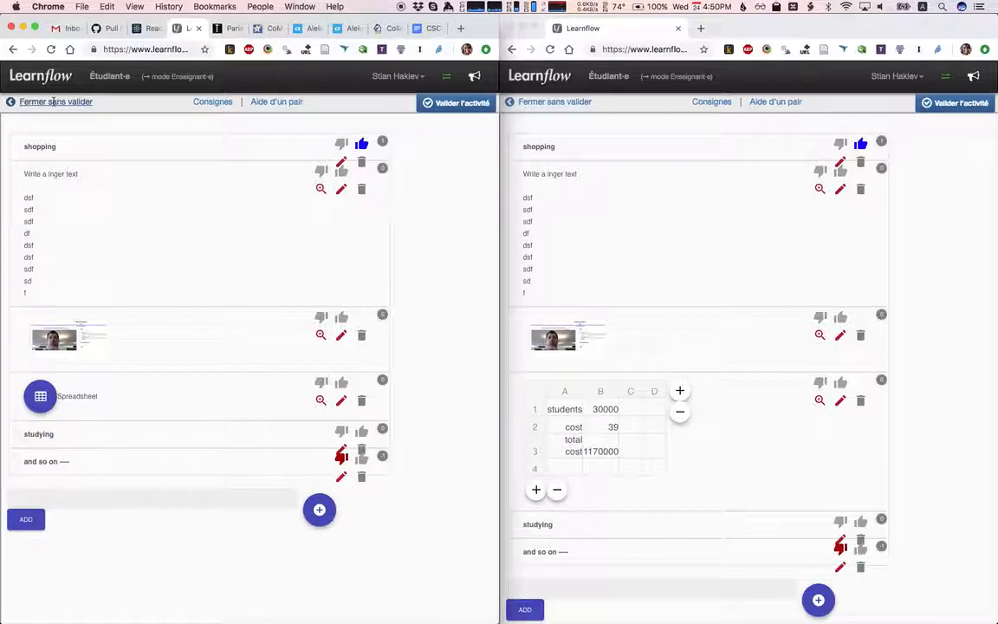
left_click(56, 100)
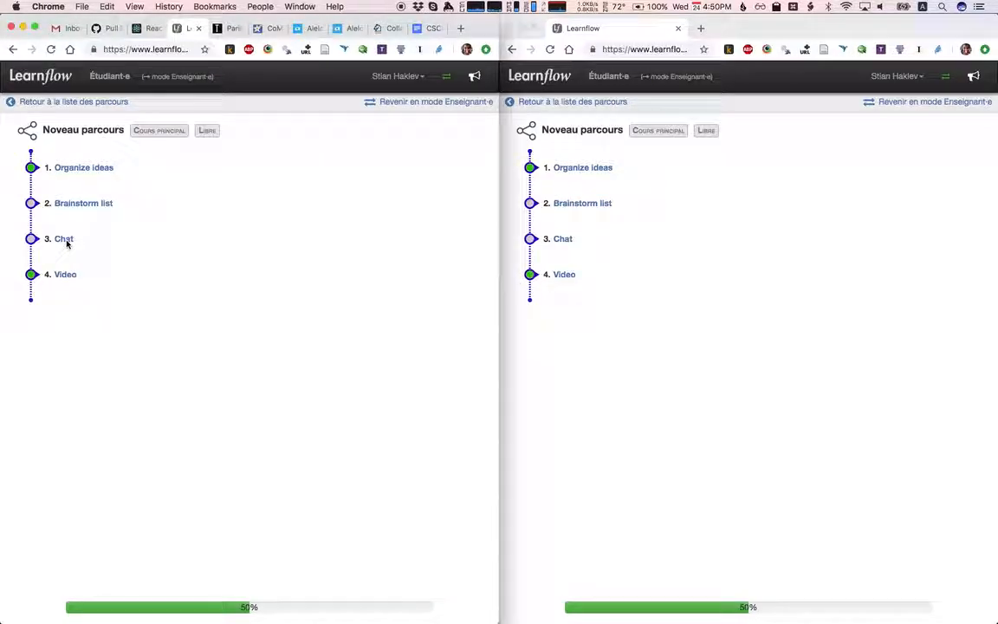
Step: Start the Chat activity and post the message 'can chat with each'
left_click(62, 239)
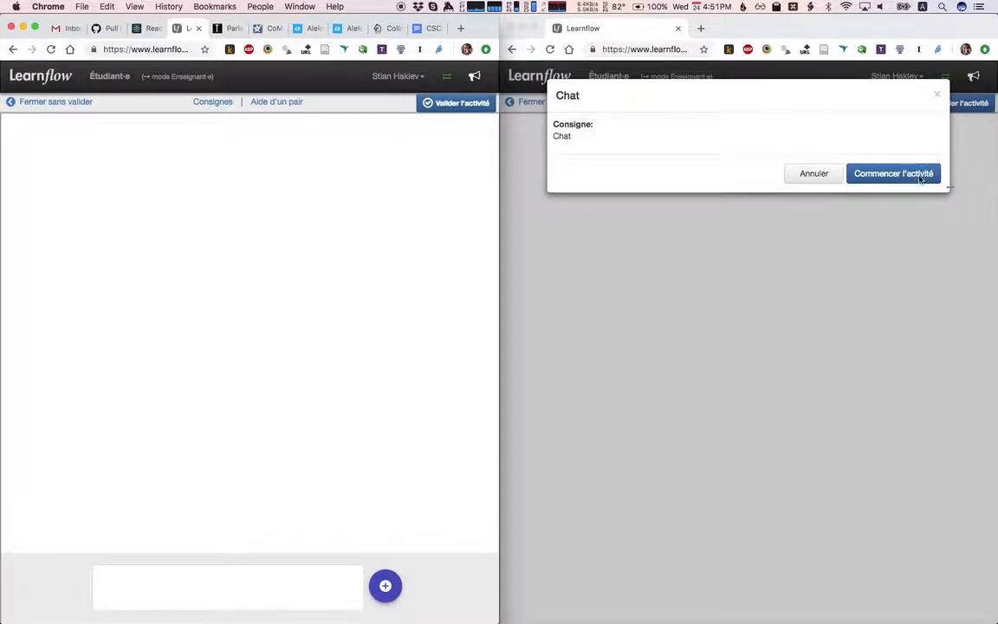
left_click(894, 174)
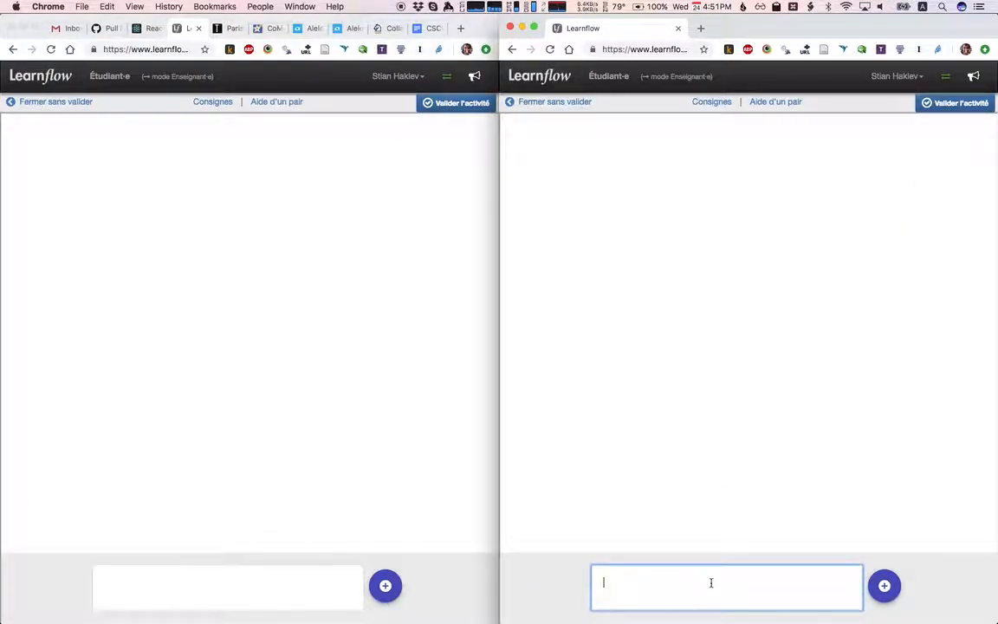
type("can chat with each")
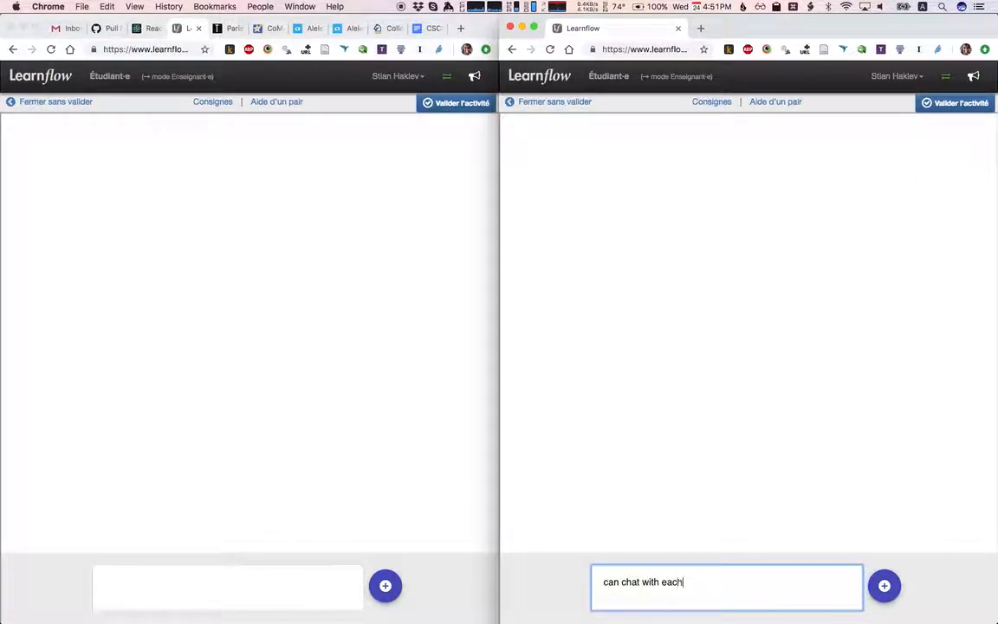
left_click(884, 586)
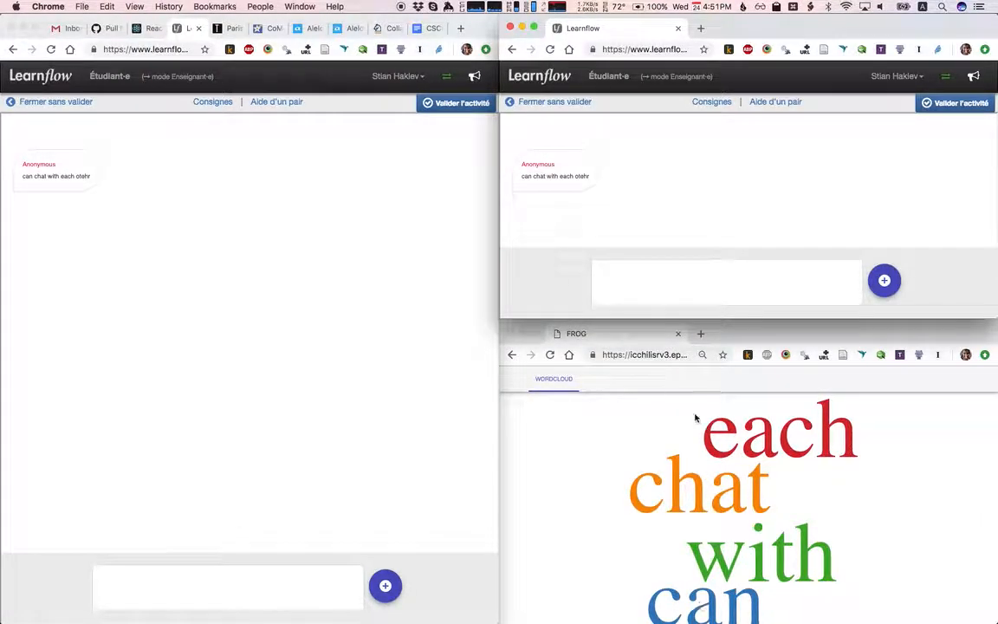
Step: Post the chat message 'learnig' so it joins the teacher's word cloud
left_click(726, 281)
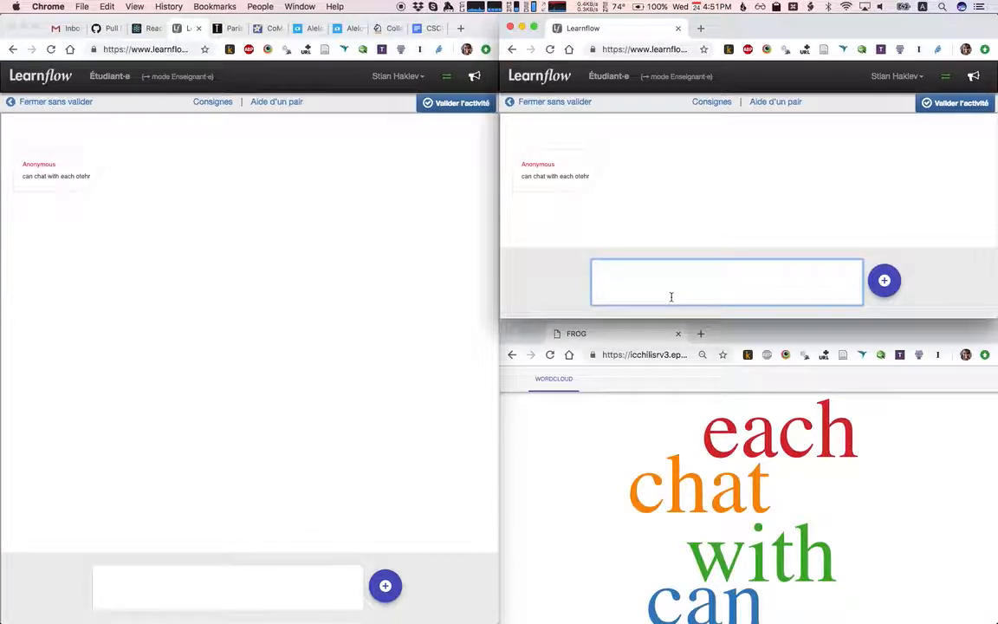
type("learnig")
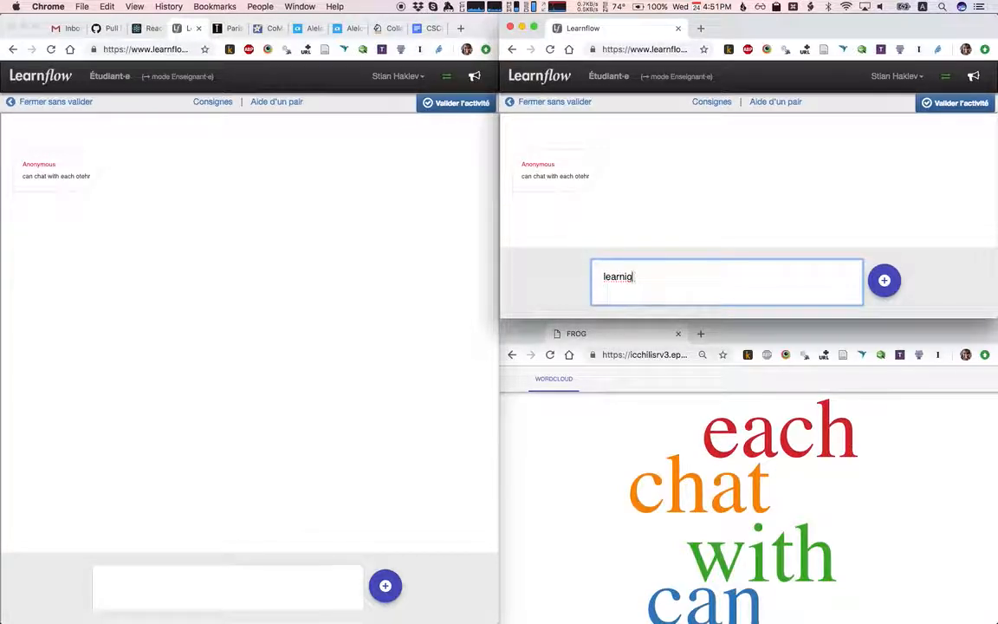
left_click(884, 281)
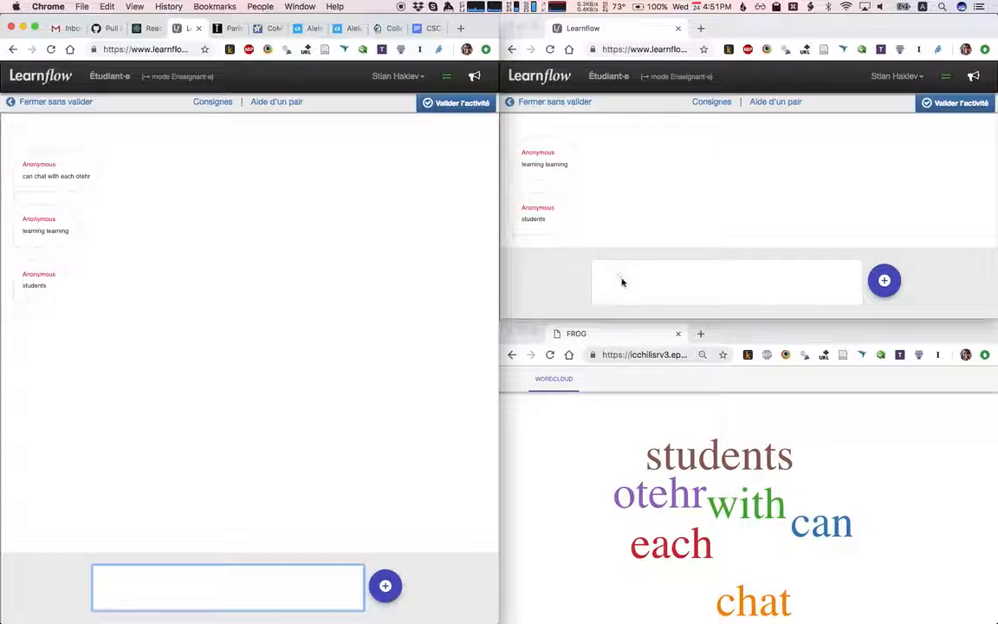
left_click(726, 280)
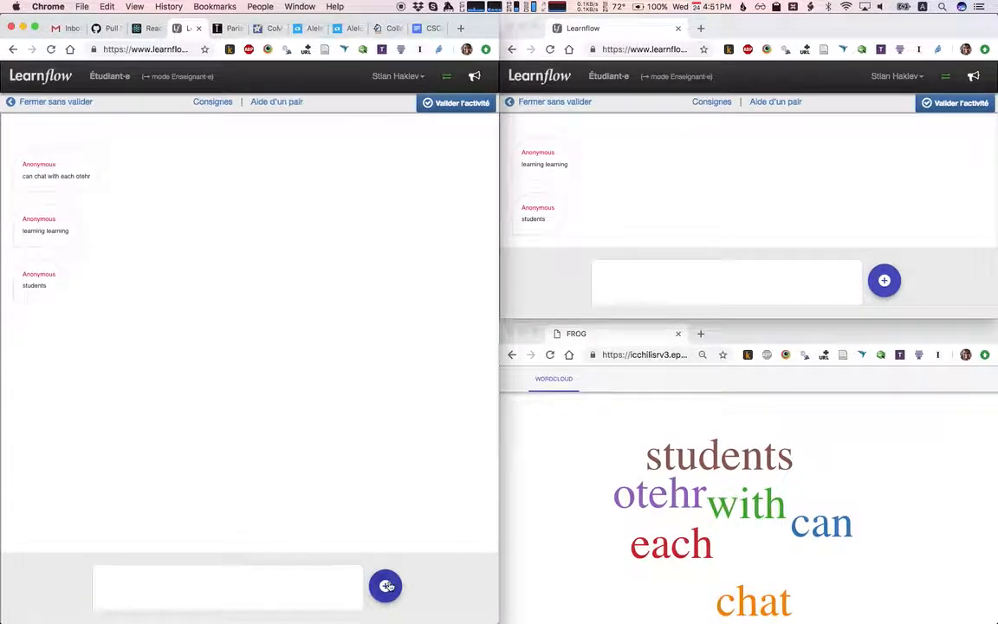
Step: Post an empty spreadsheet into the chat, then choose a Large text area contribution
left_click(385, 585)
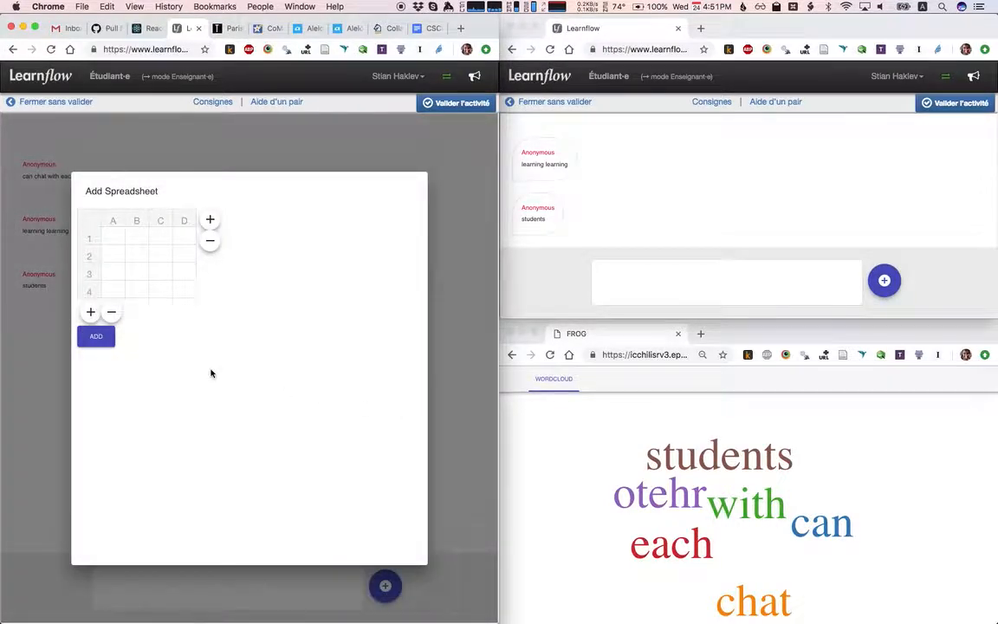
left_click(96, 336)
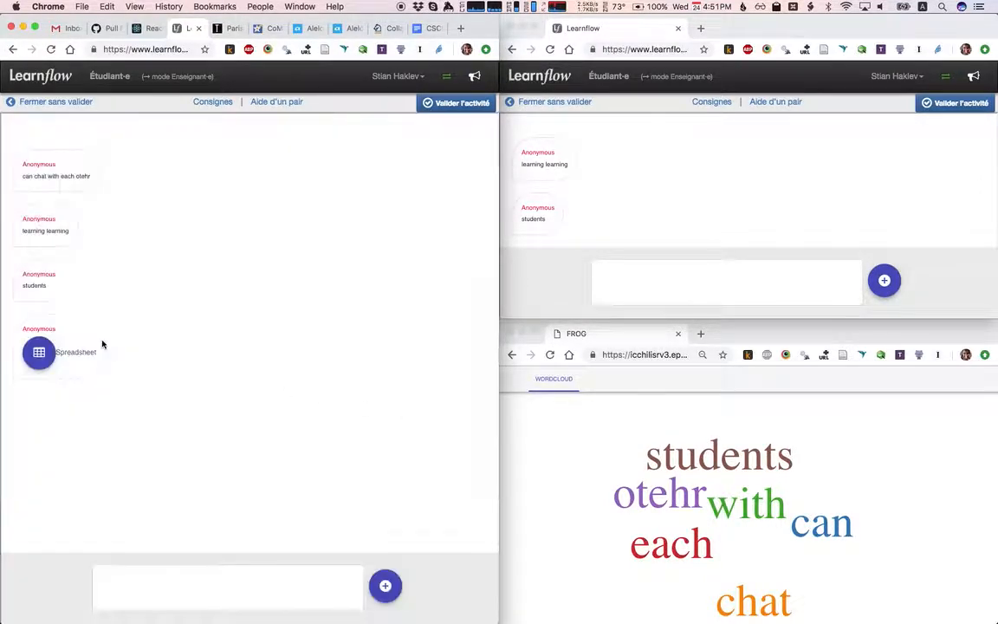
left_click(385, 585)
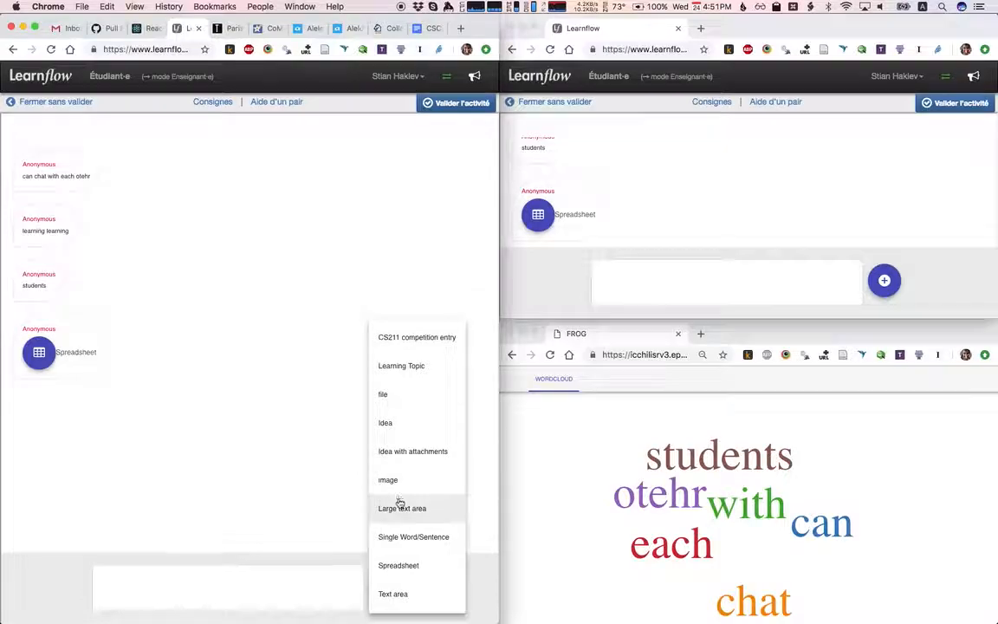
left_click(402, 510)
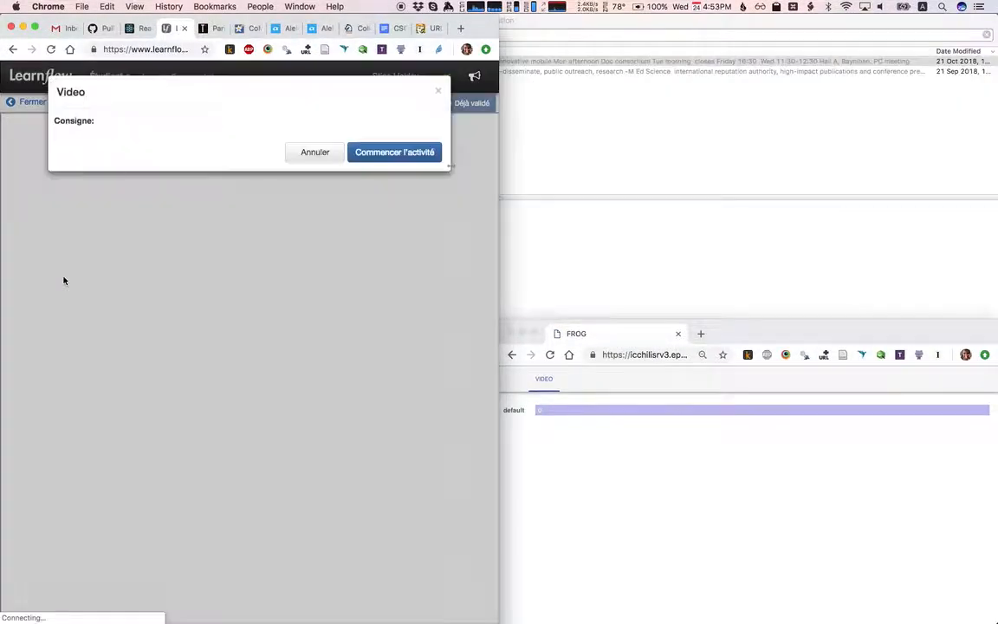
Step: Start the Video activity and play the course video tracked on the teacher dashboard
left_click(395, 153)
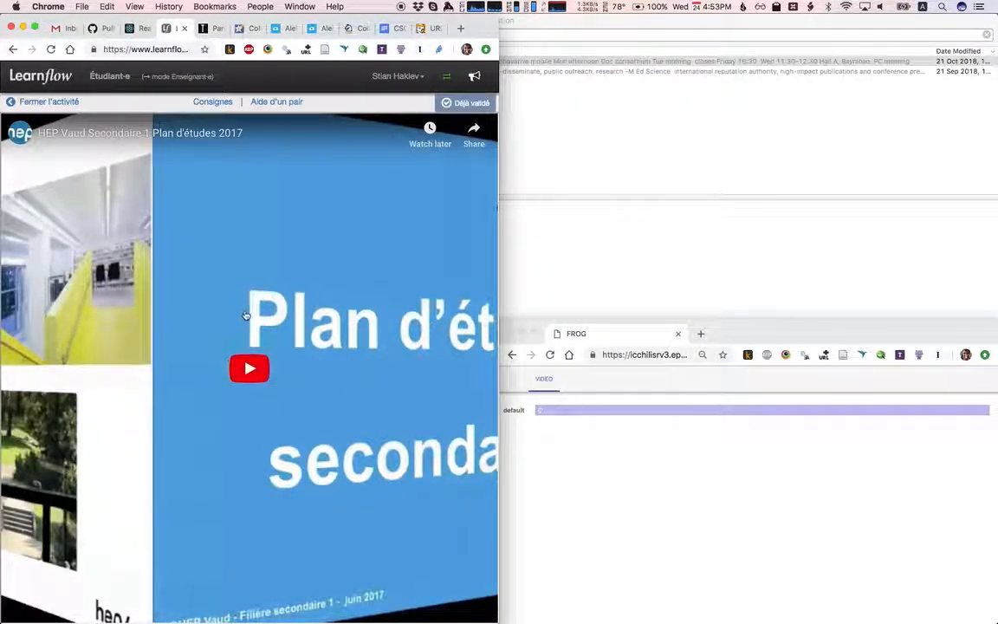
left_click(249, 367)
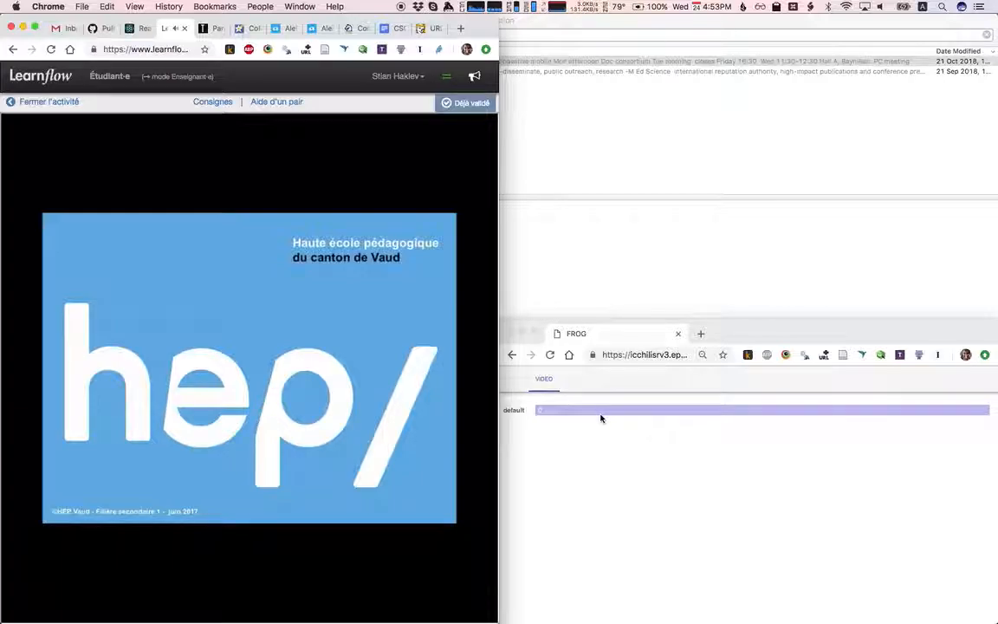
left_click(249, 368)
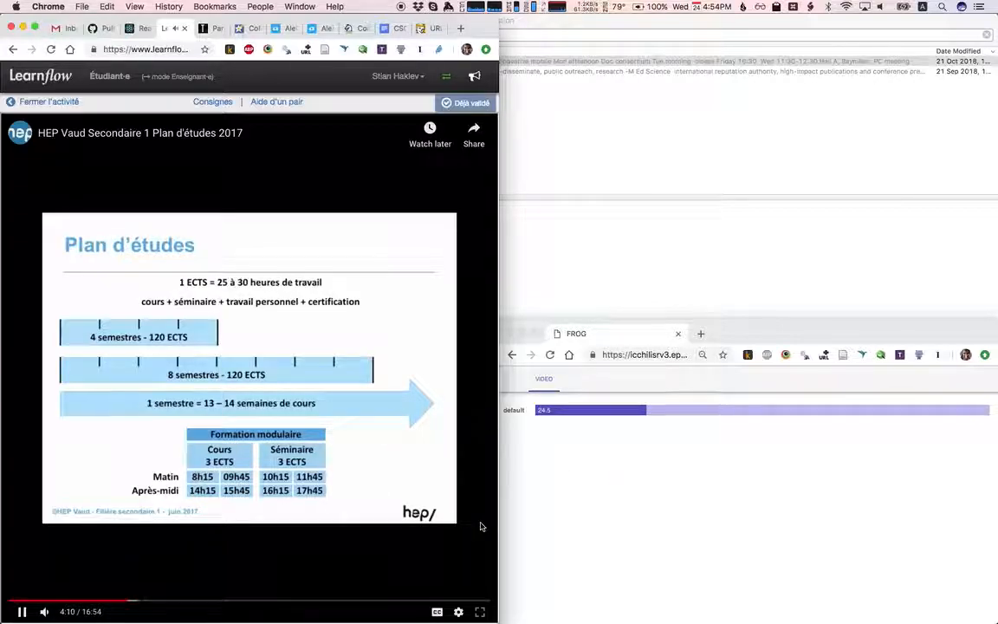
mouse_move(194, 600)
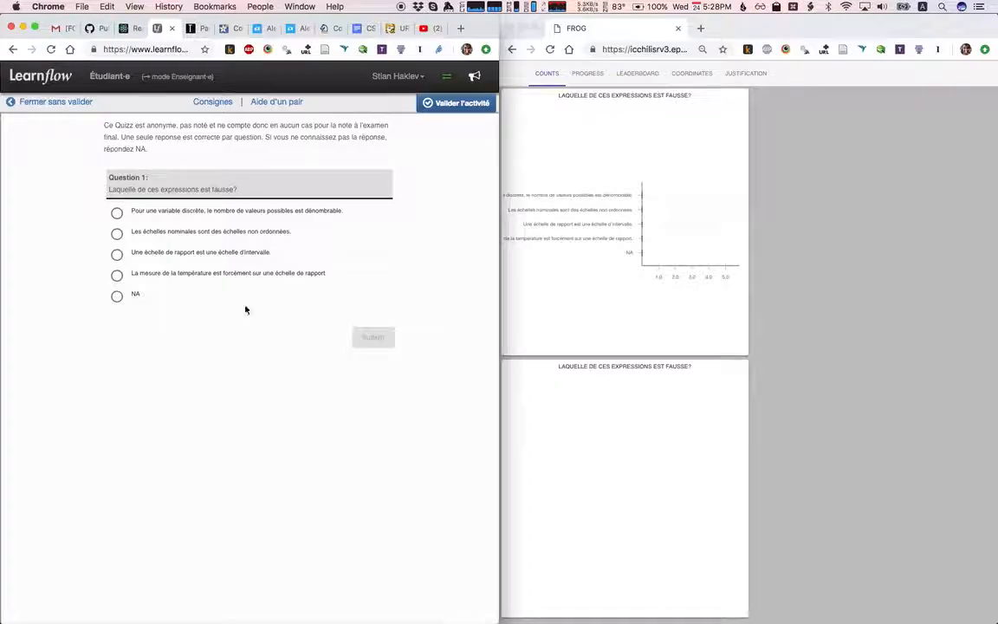
Step: Answer quiz question 1, settling on 'Les échelles nominales sont des échelles non ordonnées'
left_click(118, 214)
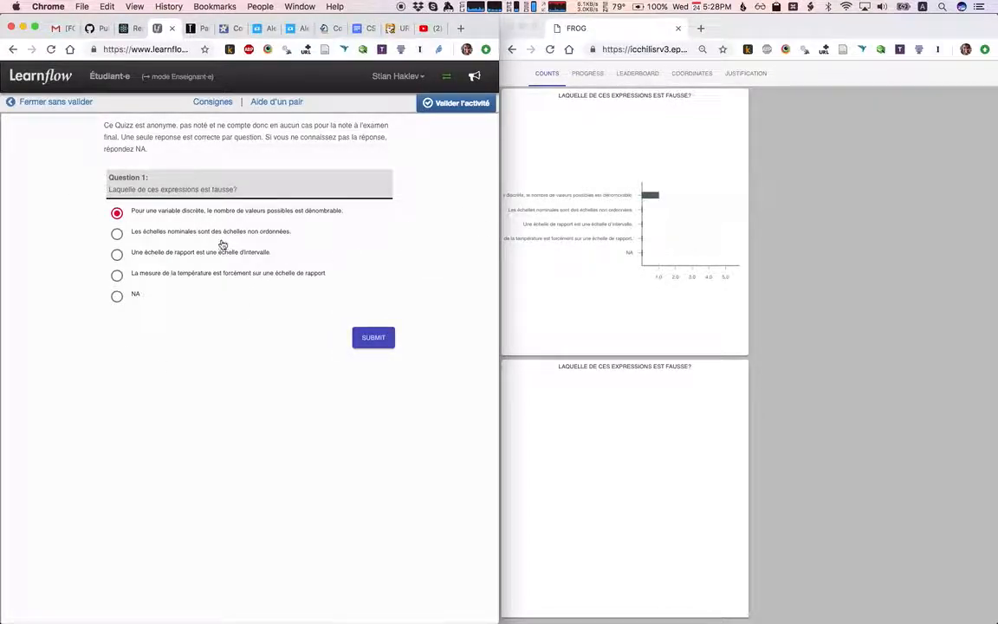
left_click(118, 232)
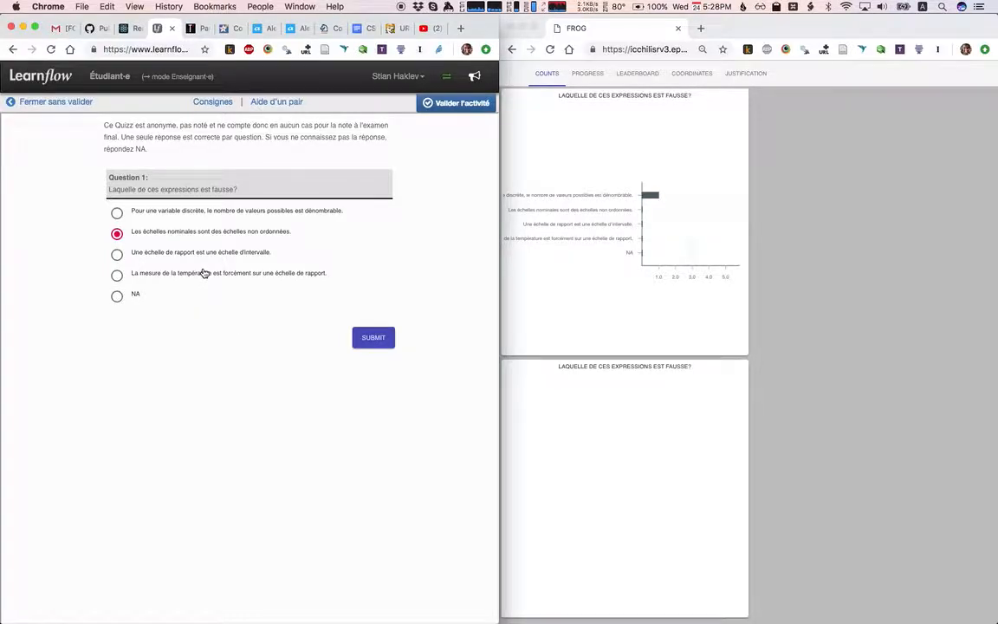